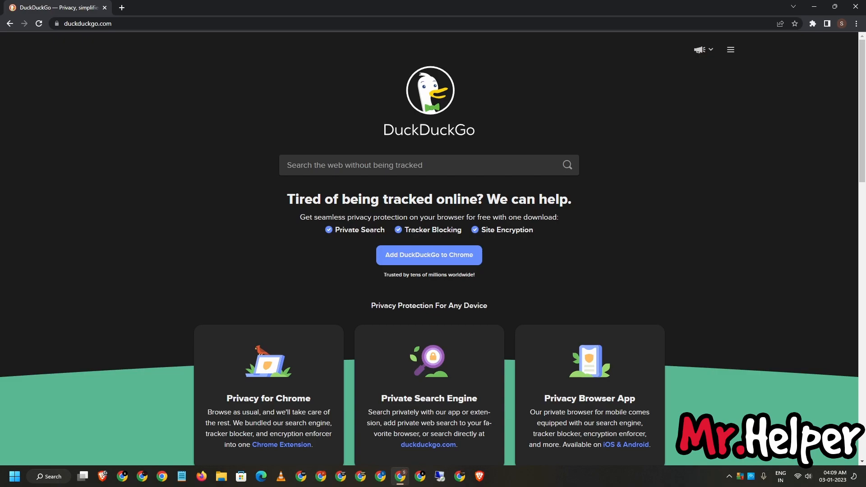
mouse_move(316, 256)
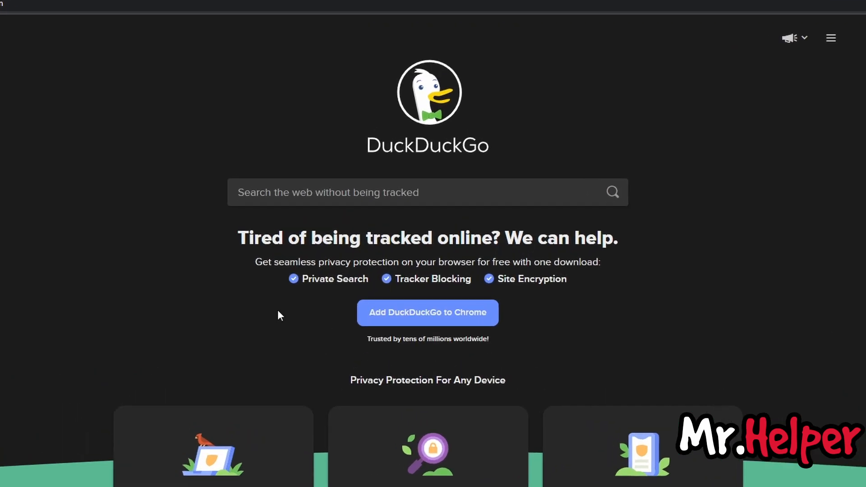
Search DuckDuckGo for 'Tomb Raider 2013 Epic Games'
text(T)
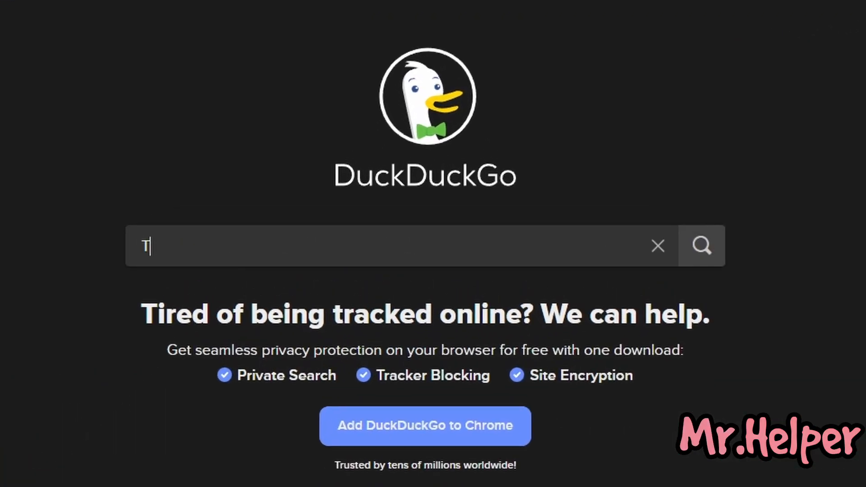
text(omb Raider 2013 Epic Games)
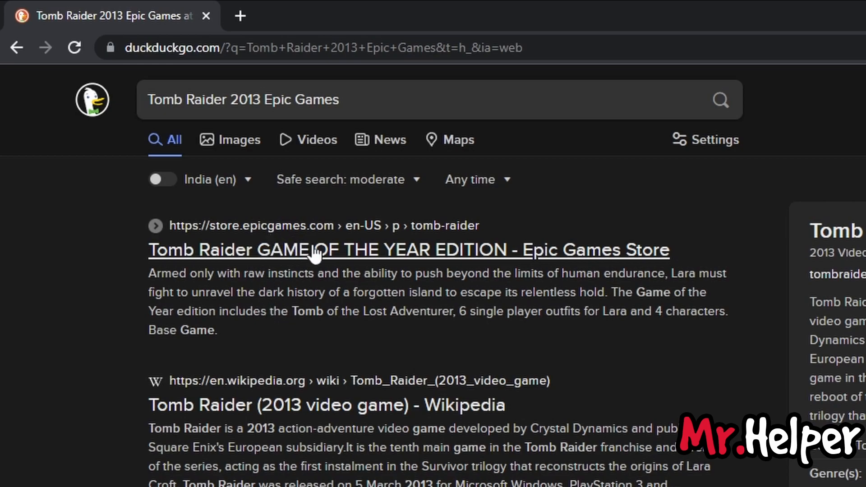
mouse_move(332, 266)
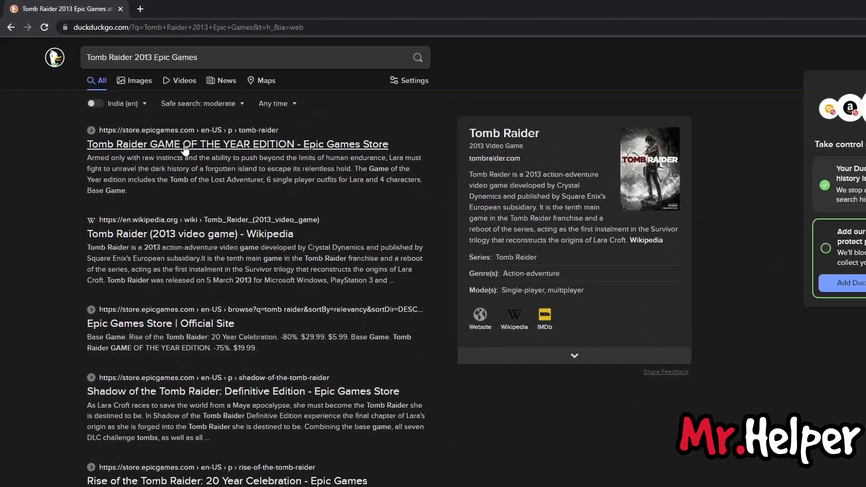
Open the 'Tomb Raider GAME OF THE YEAR EDITION - Epic Games Store' result
click(238, 144)
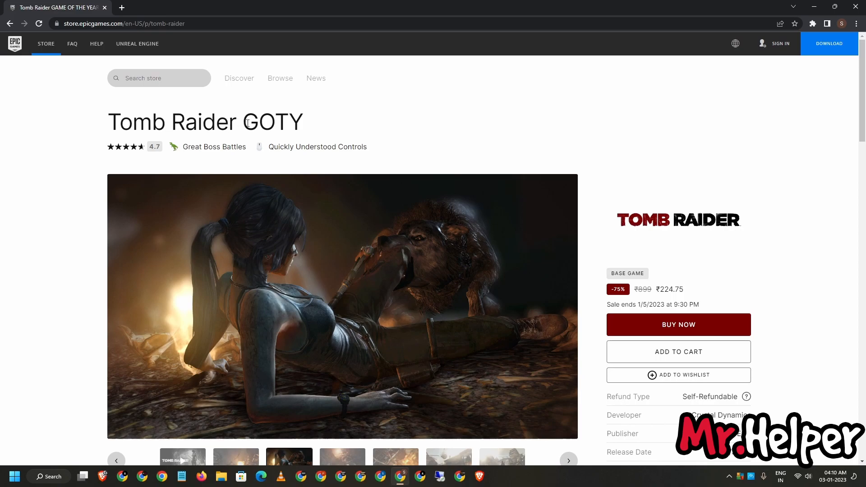
mouse_move(432, 209)
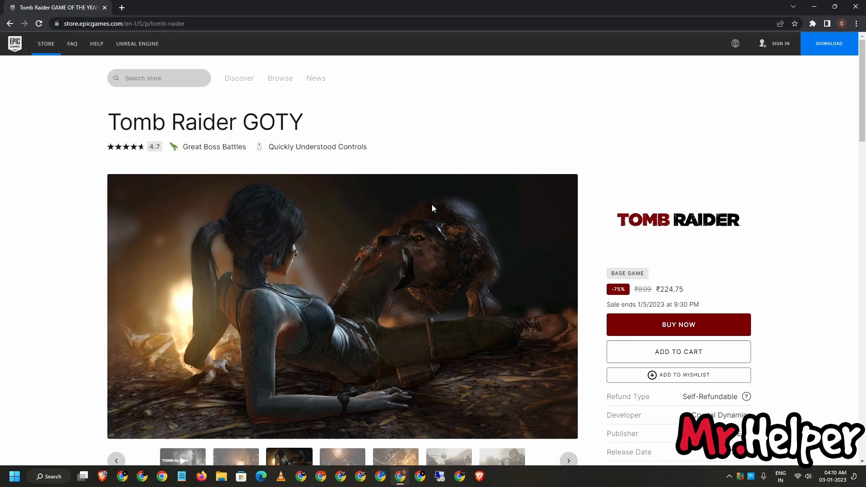
mouse_move(631, 227)
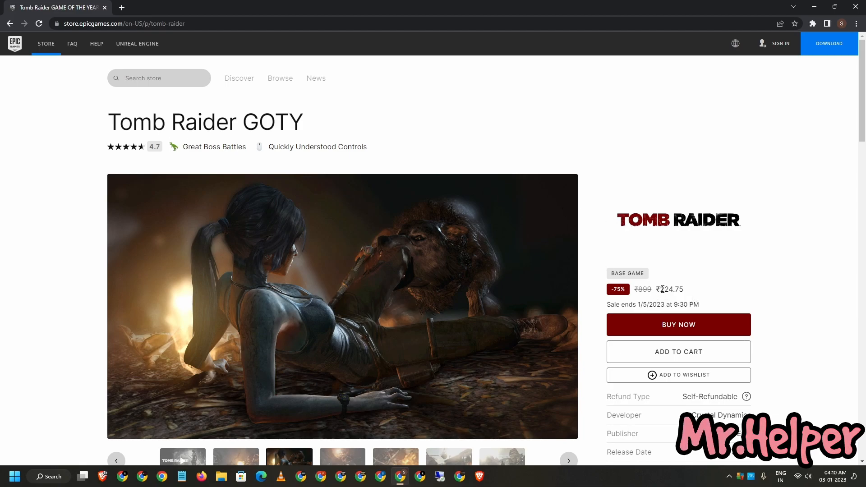
mouse_move(575, 237)
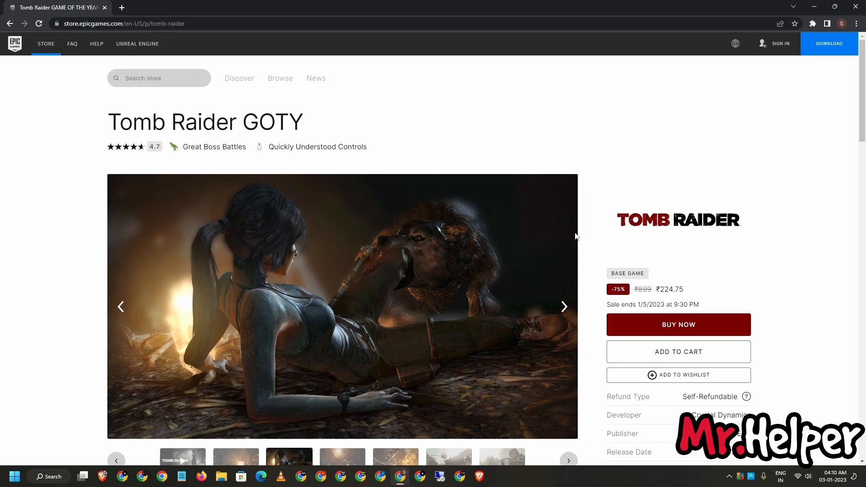
Scroll down to Tomb Raider GOTY's minimum and recommended Windows specifications
scroll(down, 3)
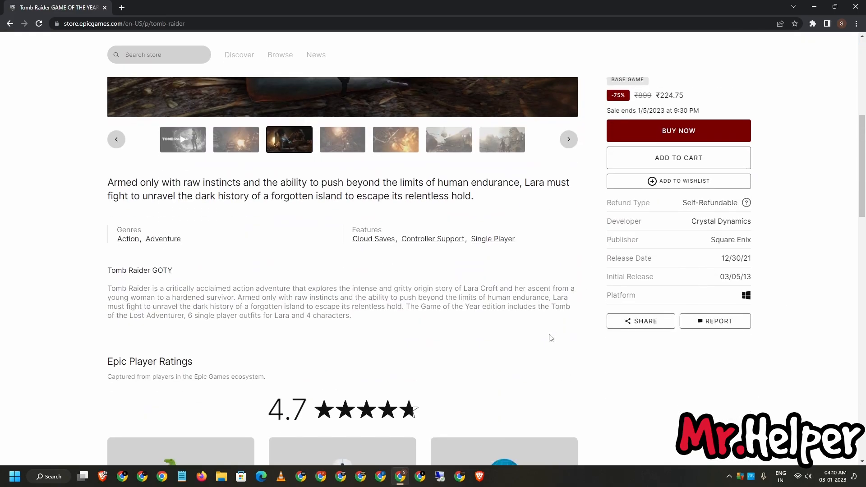
scroll(down, 3)
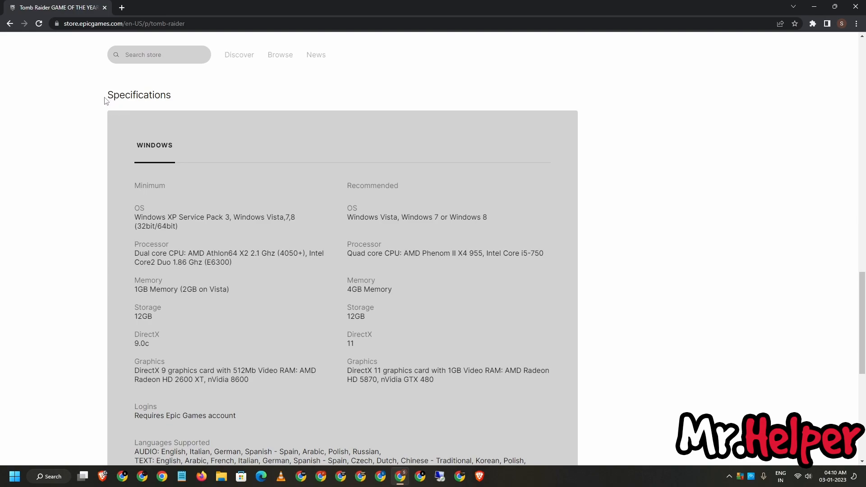
scroll(down, 3)
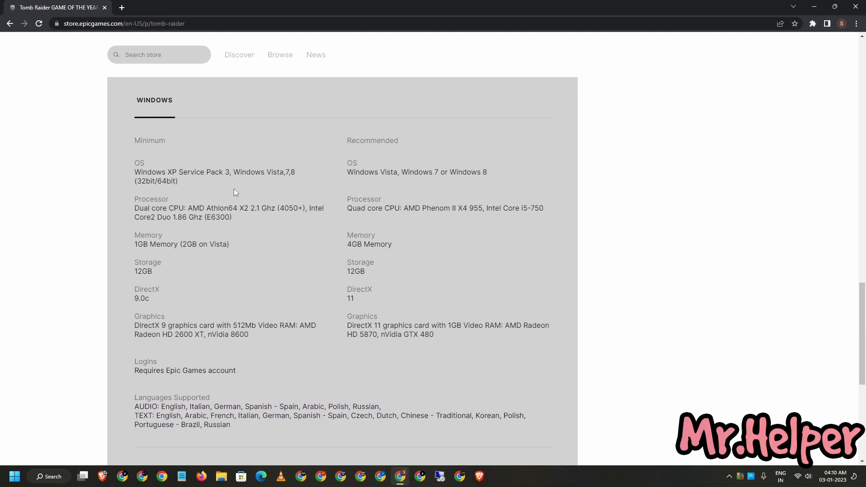
mouse_move(155, 151)
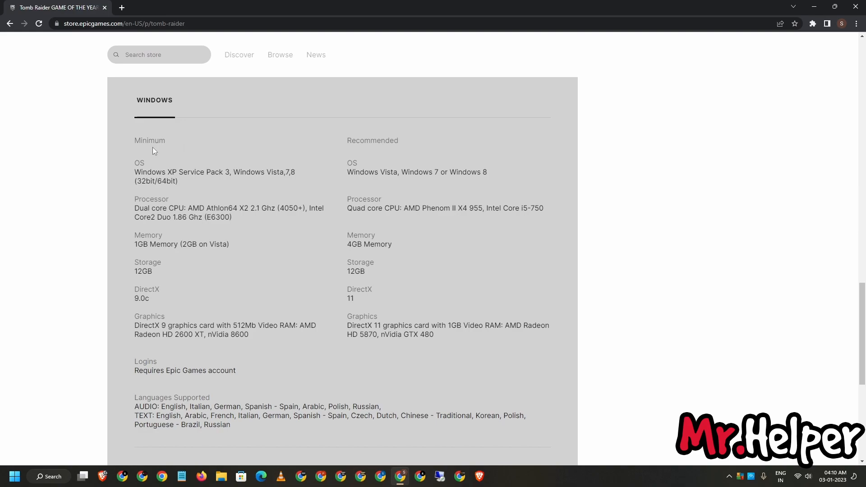
mouse_move(442, 167)
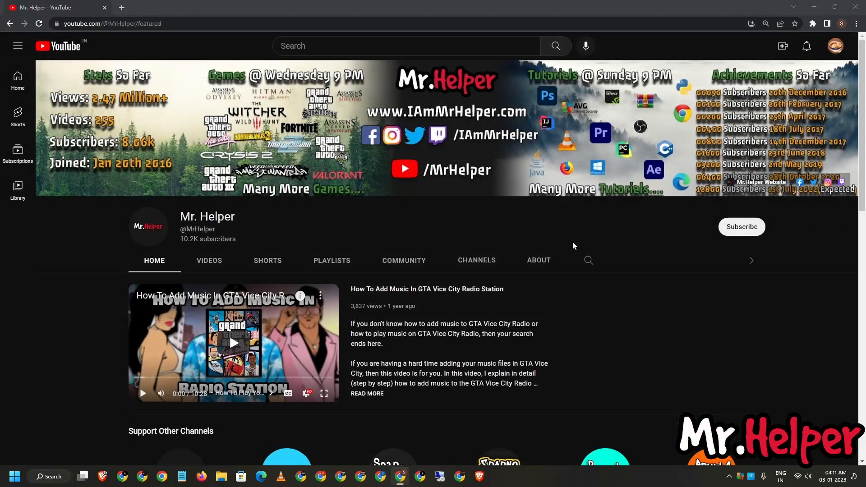
Show Mr. Helper's Videos tab, including 'Can I Run Tomb Raider (2013)?'
click(209, 260)
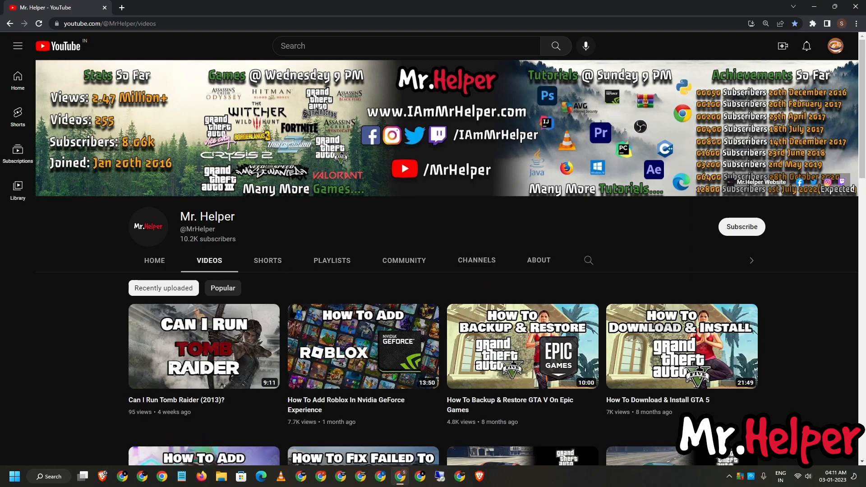
mouse_move(101, 352)
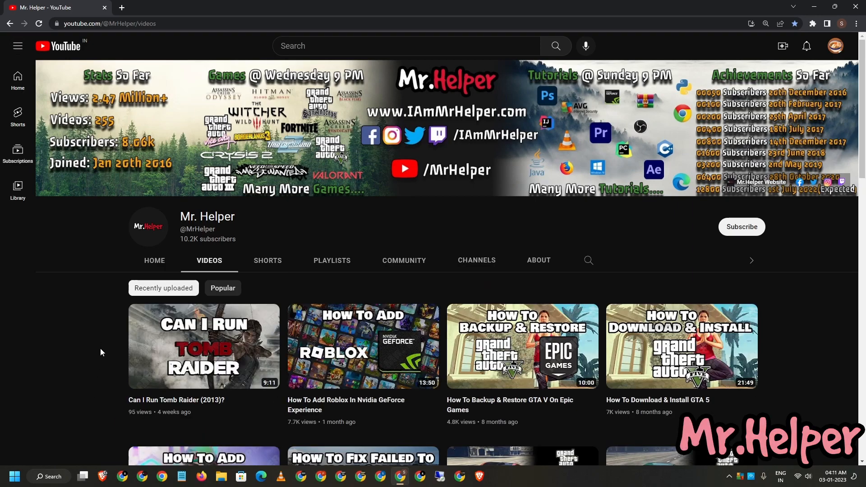
mouse_move(280, 401)
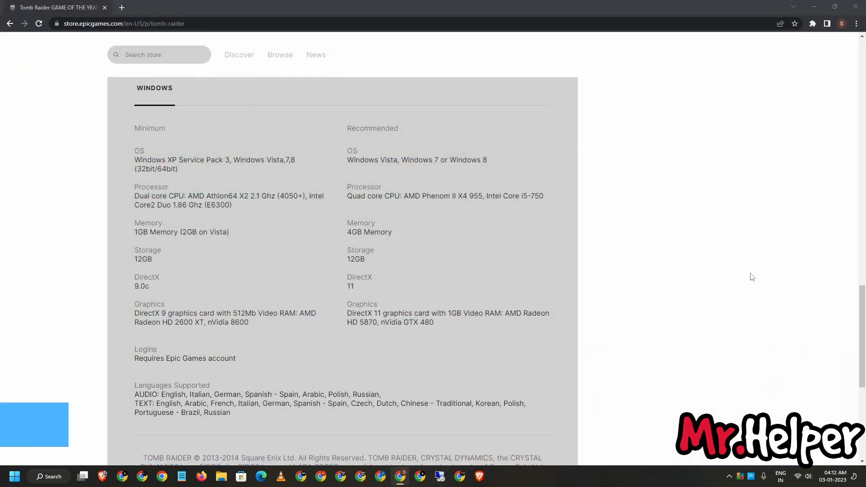
Scroll back through the Tomb Raider GOTY store page
scroll(up, 3)
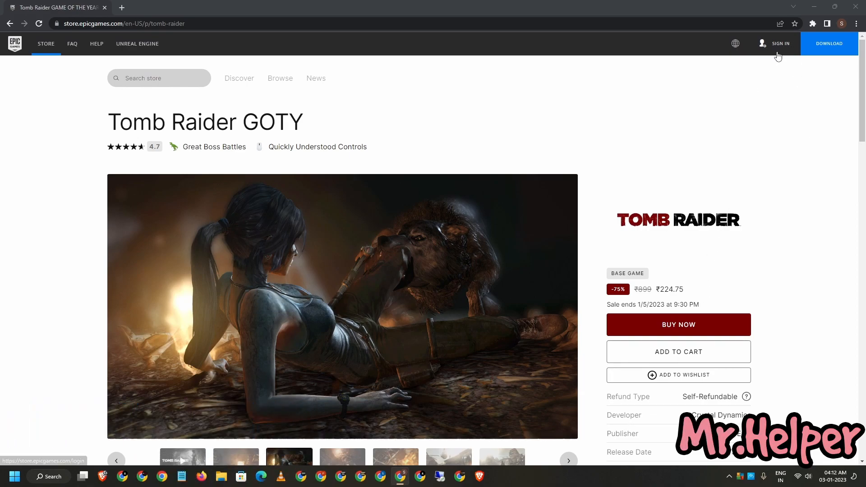
mouse_move(812, 261)
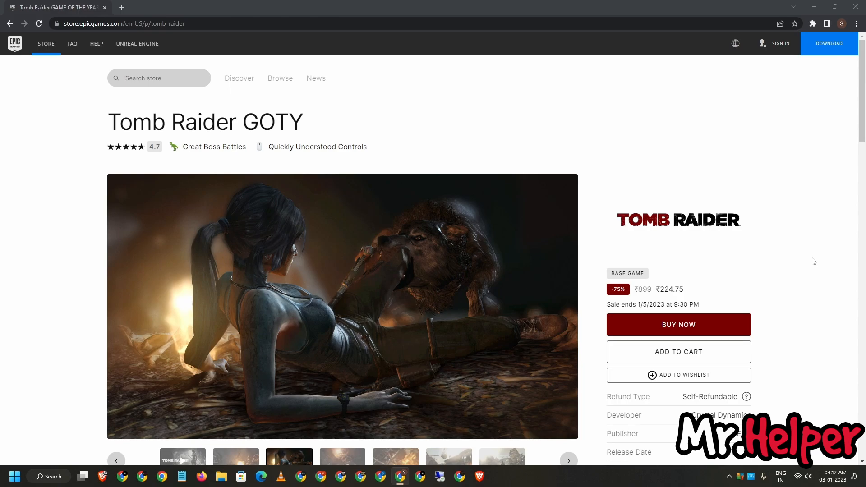
scroll(down, 3)
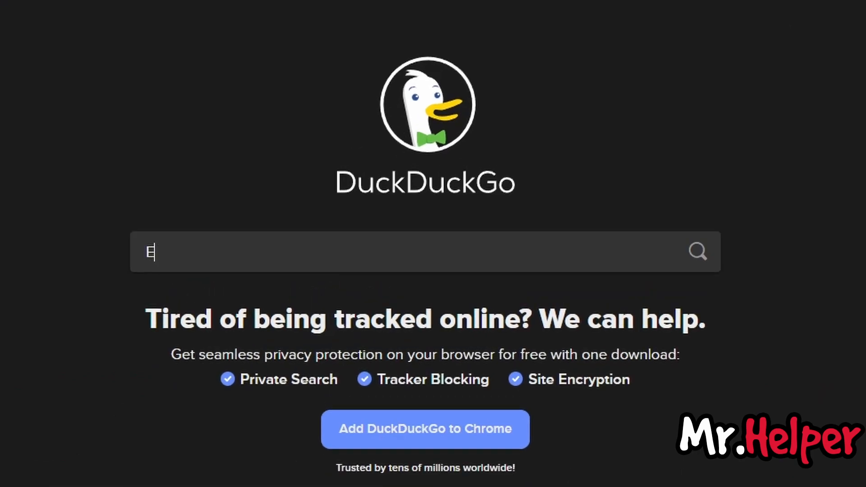
Search 'Epic Games Download' and open the Epic Games Launcher download page
text(pic Games Download)
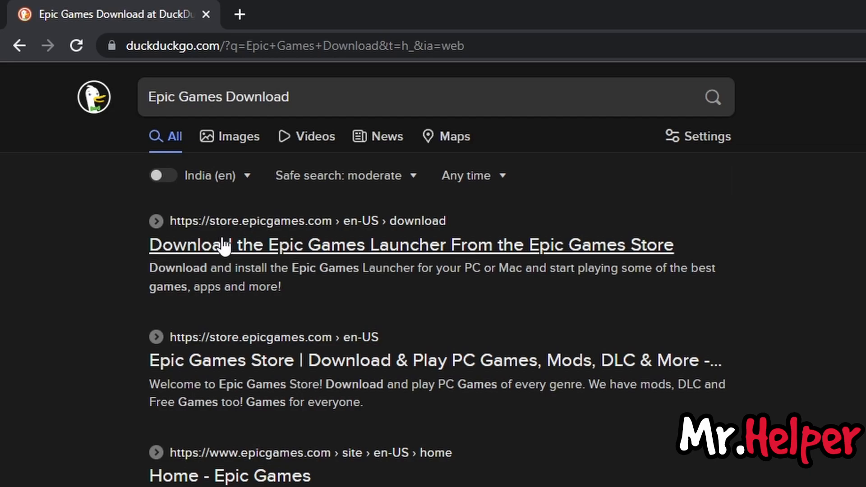
mouse_move(254, 264)
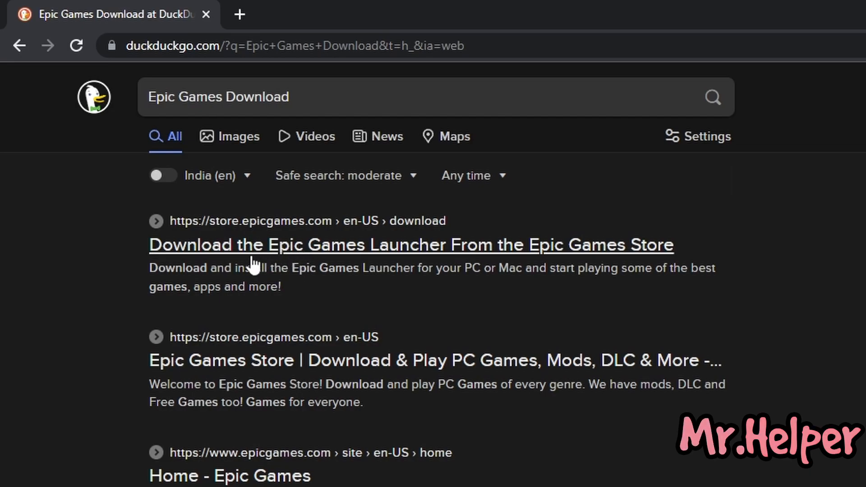
mouse_move(213, 274)
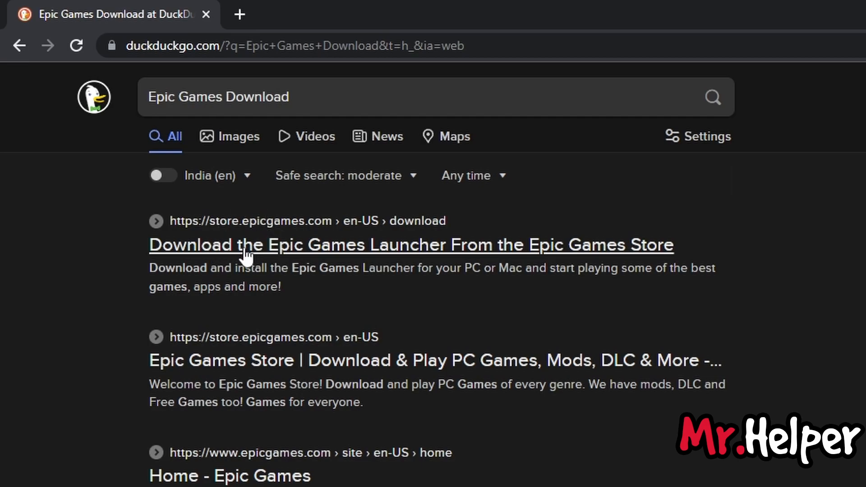
click(411, 244)
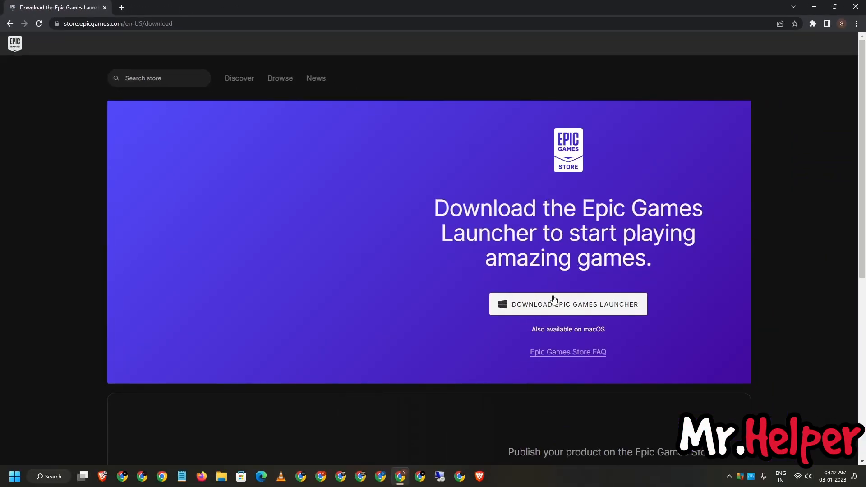
Download and run the EpicInstaller to reach the destination folder step
click(567, 304)
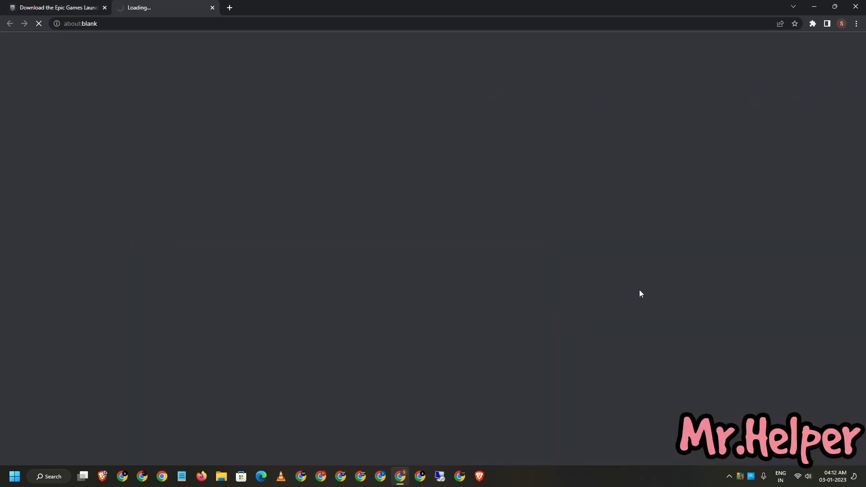
click(568, 304)
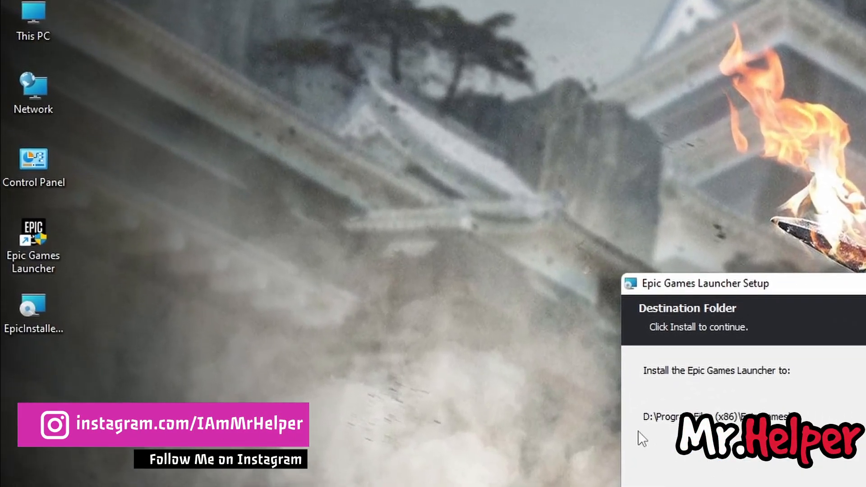
Bring the launcher Setup window forward and cancel the reinstallation
click(33, 243)
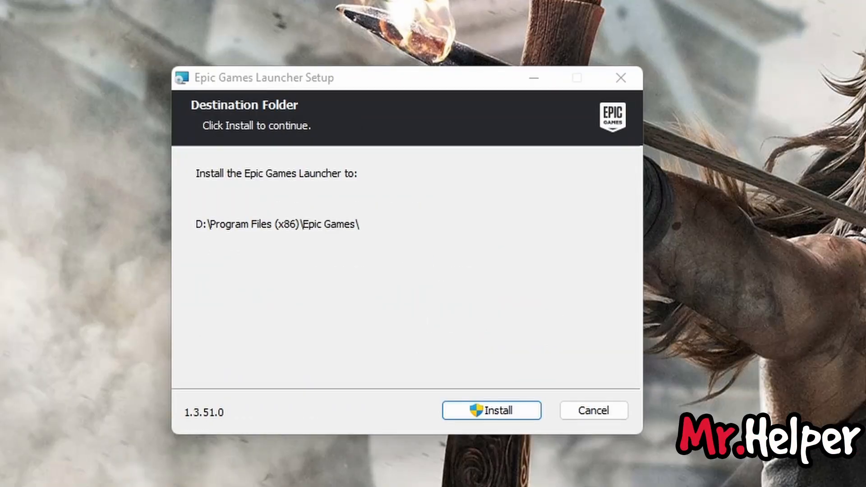
mouse_move(246, 247)
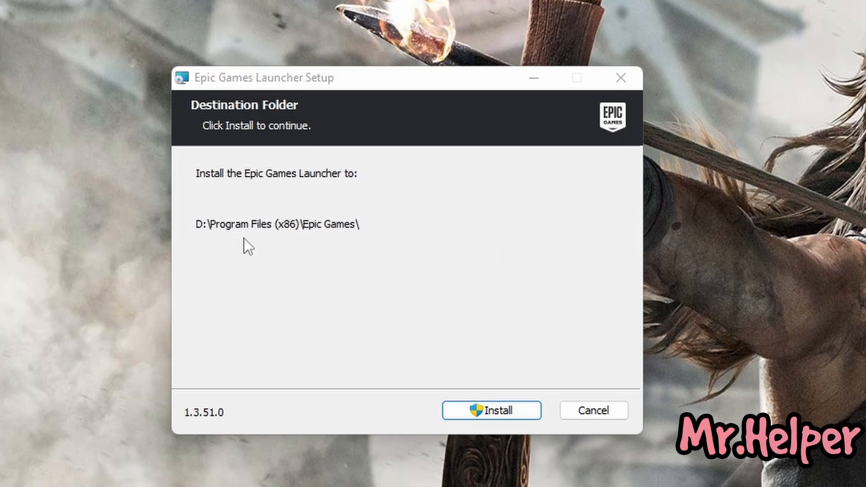
mouse_move(432, 244)
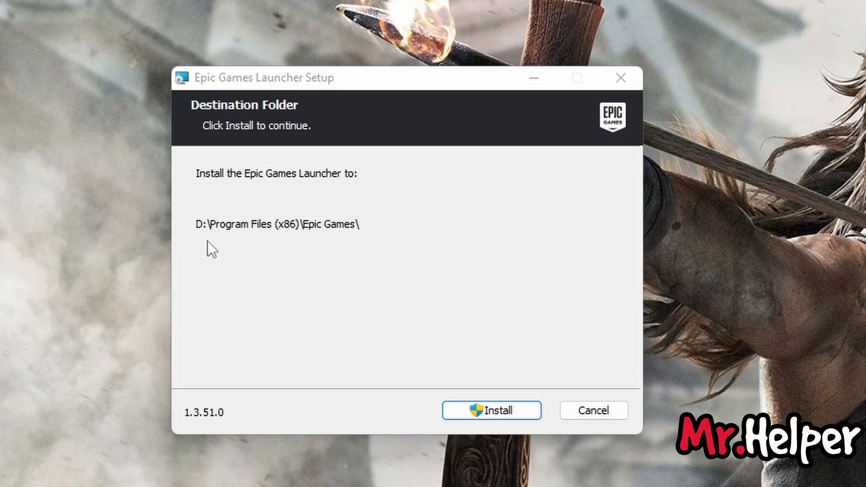
click(593, 410)
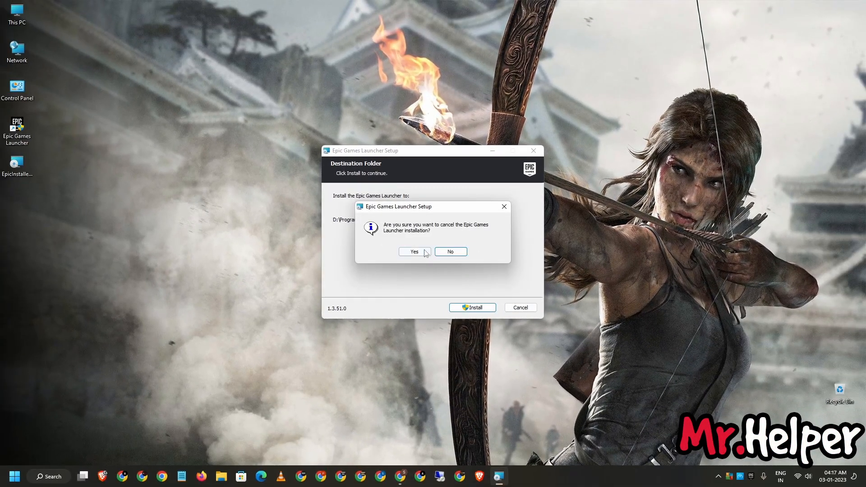
Confirm cancelling setup, launch Epic Games Launcher, and filter the Library for Tomb Raider
click(413, 251)
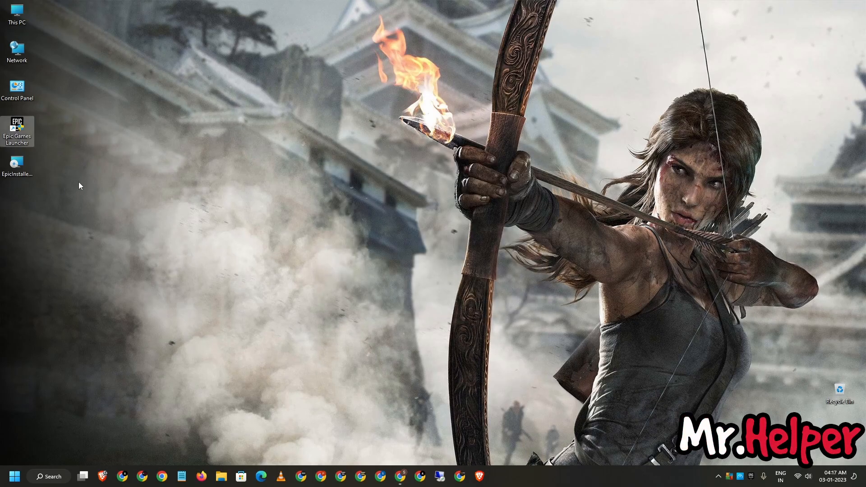
double_click(17, 130)
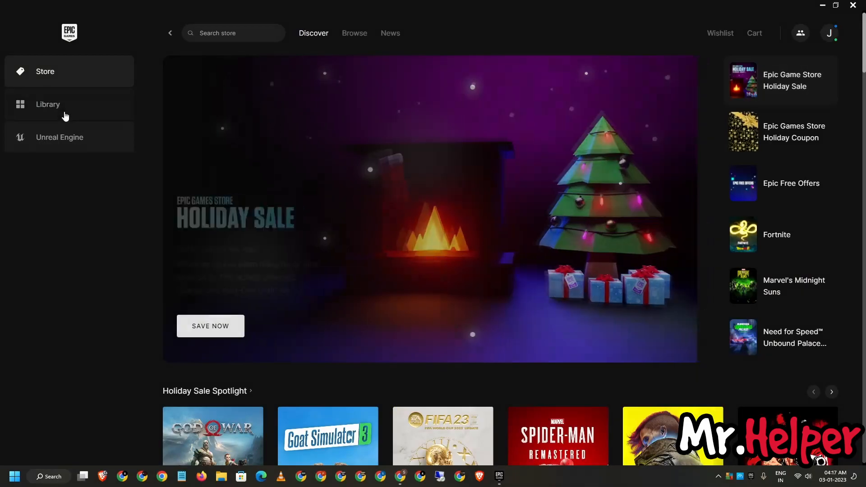
click(47, 104)
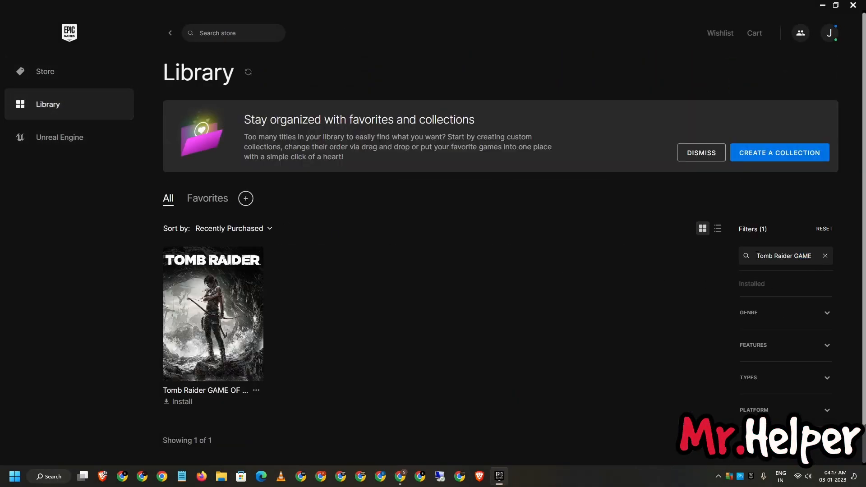
double_click(782, 255)
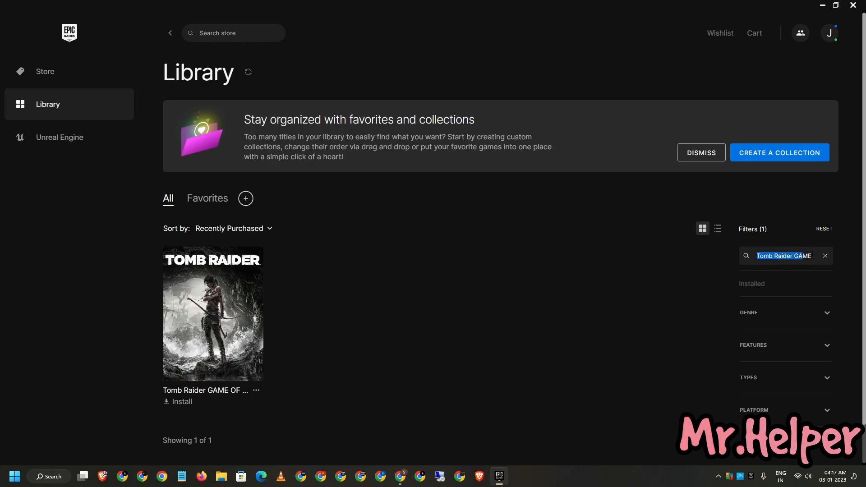
click(533, 268)
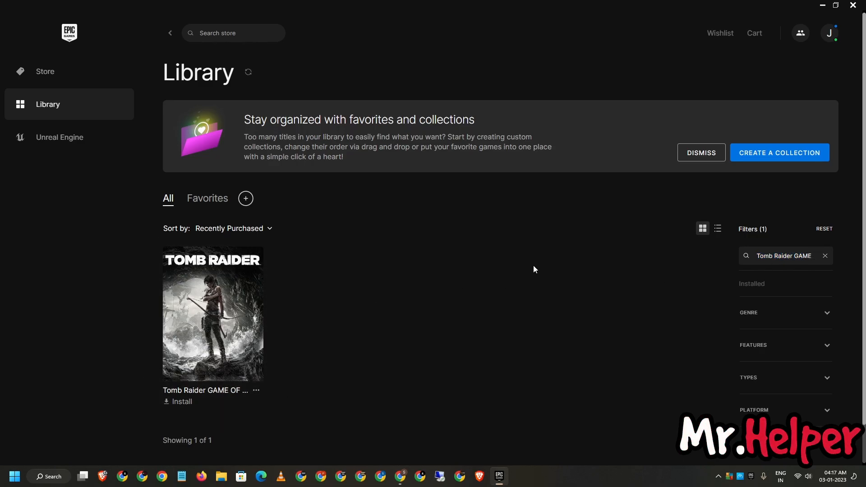
text(OF THE)
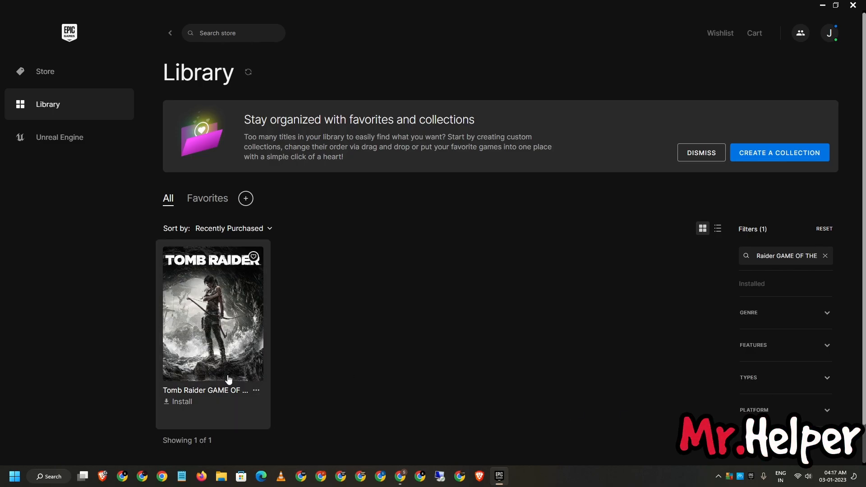
Install Tomb Raider to D:\Program Files\Epic Games\TombRaiderGOTYE with Auto-Update and Create Shortcut
click(181, 401)
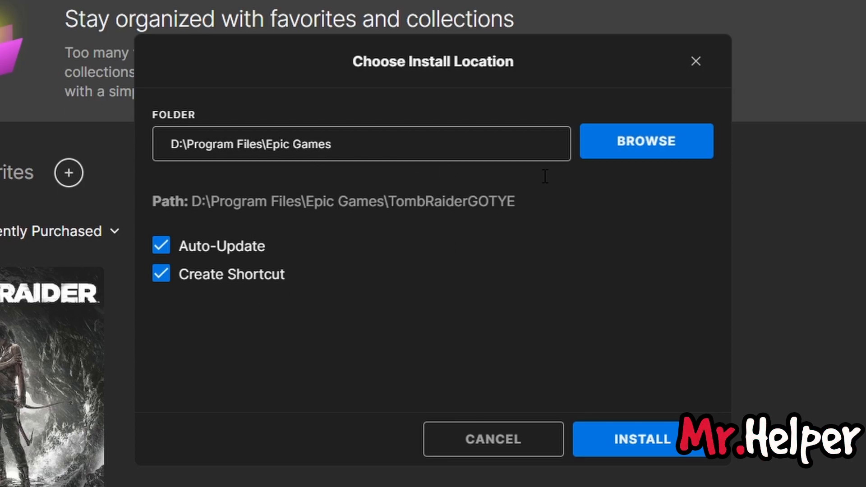
mouse_move(641, 244)
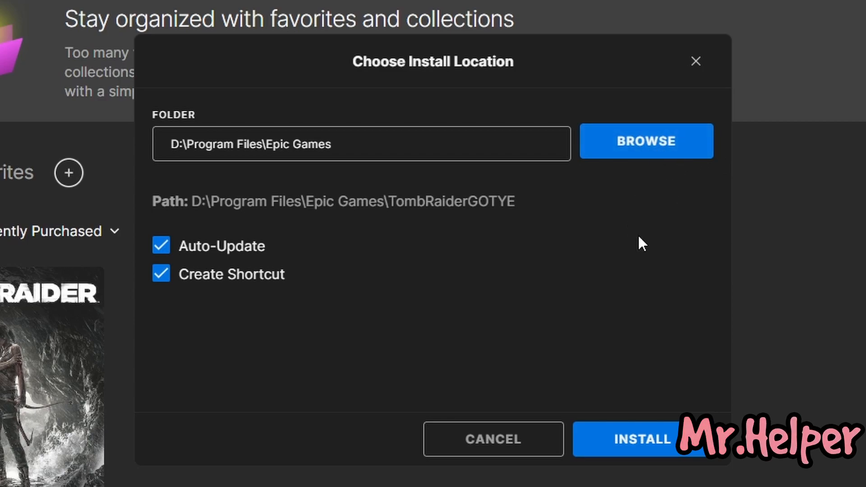
mouse_move(513, 261)
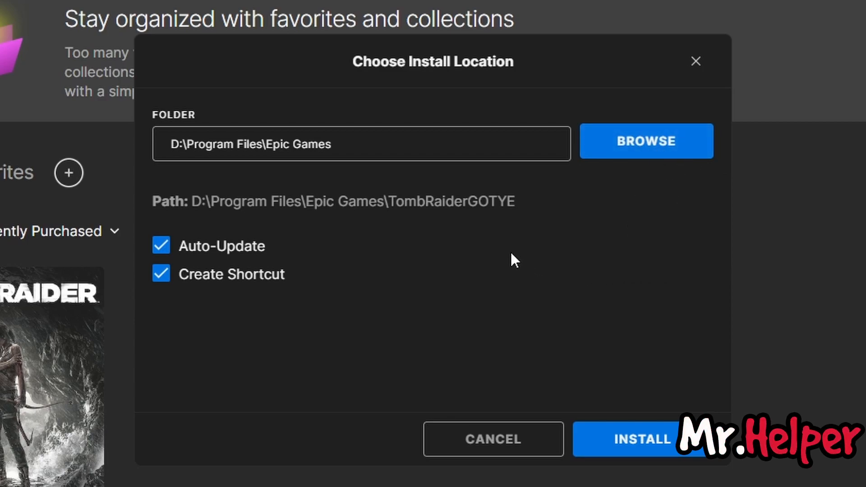
mouse_move(445, 265)
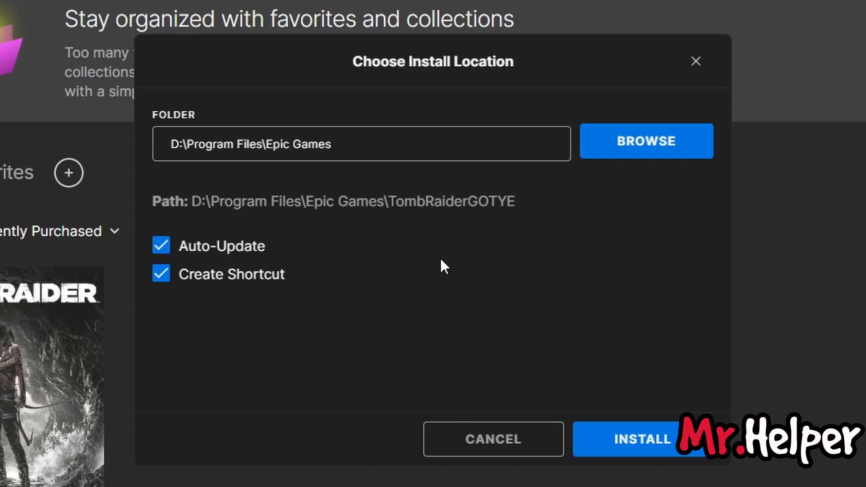
double_click(174, 143)
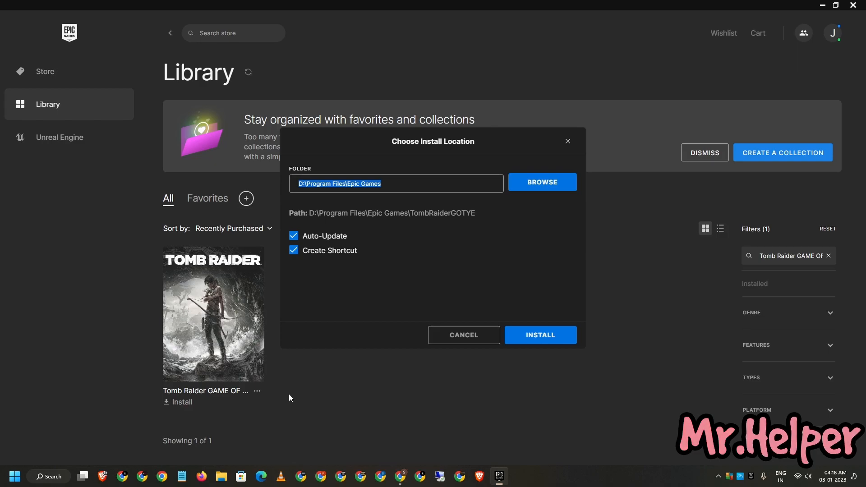
mouse_move(344, 308)
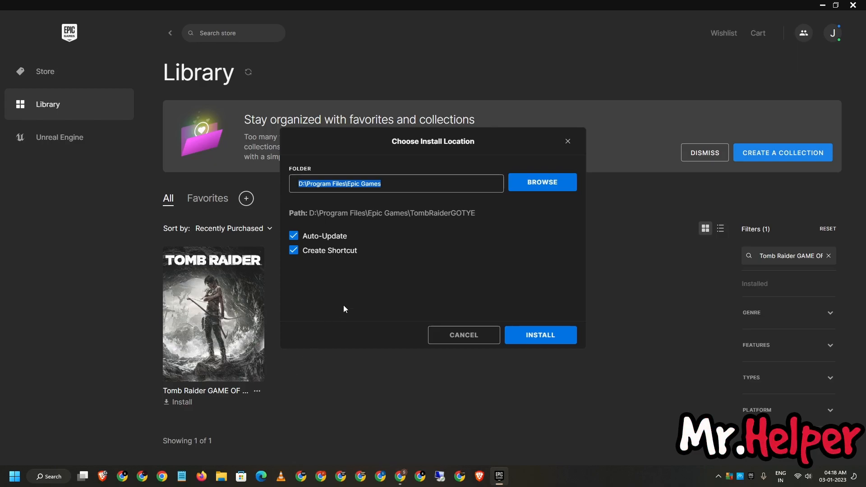
click(539, 335)
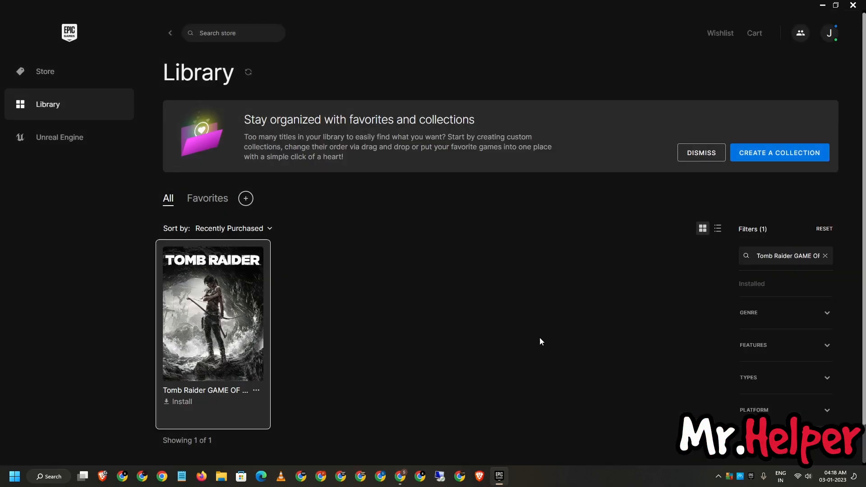
Minimize the launcher after the download finishes to reveal the Tomb Raider desktop shortcut
click(181, 401)
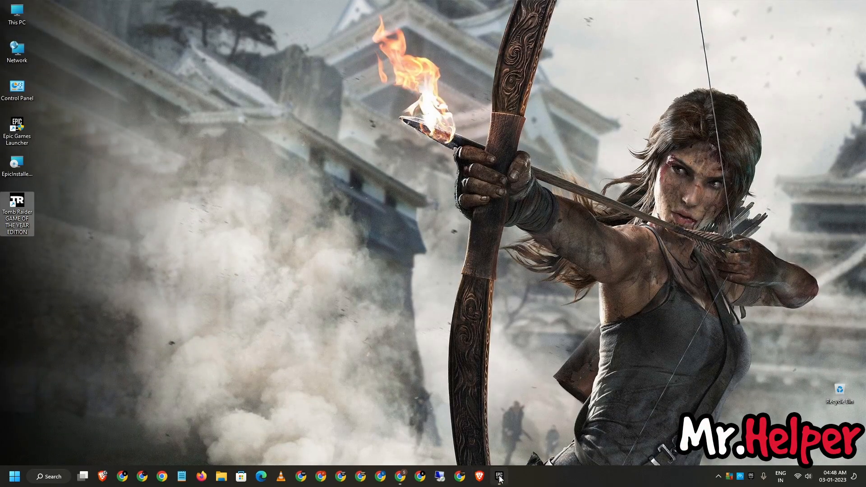
Check Tomb Raider shows Launch in the Library, then return to the Mr. Helper YouTube channel in Chrome
click(498, 477)
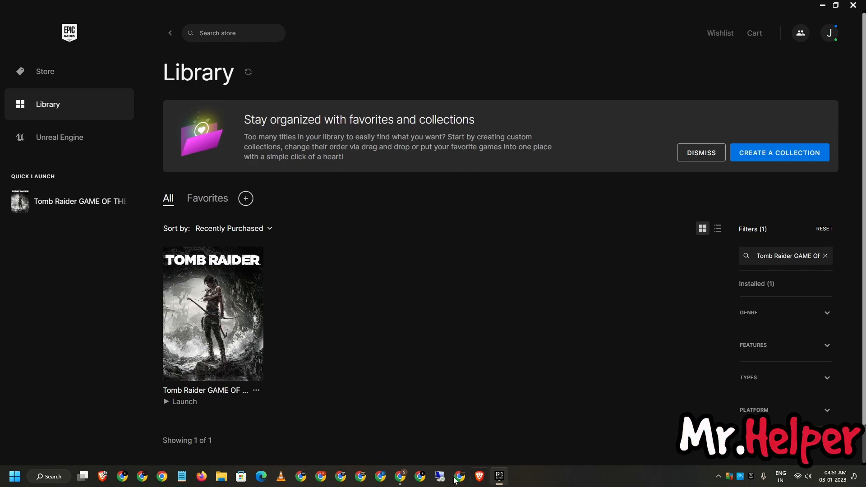
click(399, 479)
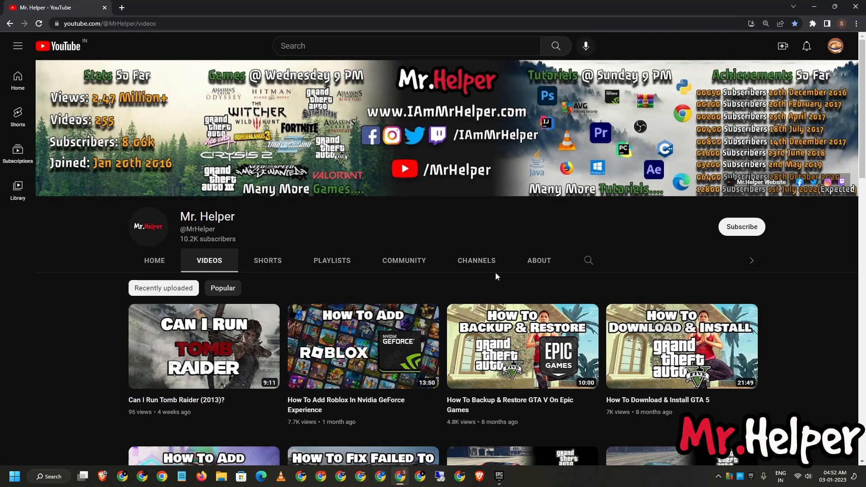
Show Mr. Helper's Channels tab listing Spapno, Prerak Baba and Apurba Gupta
click(476, 261)
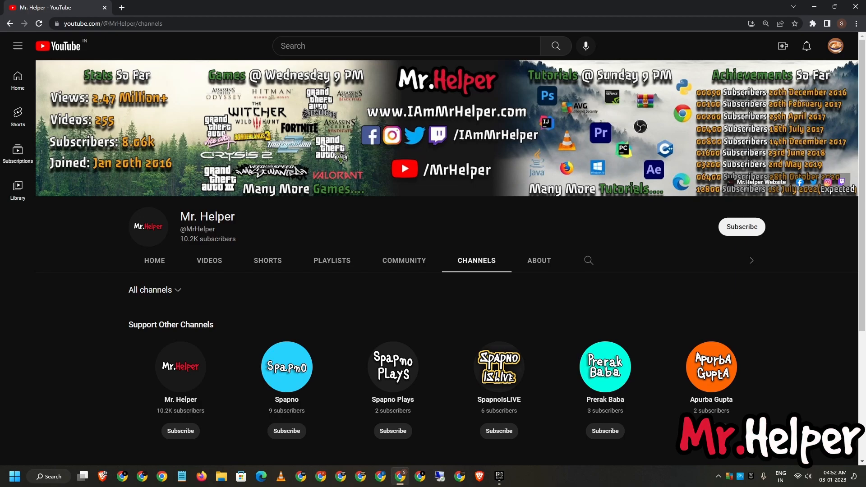
mouse_move(331, 342)
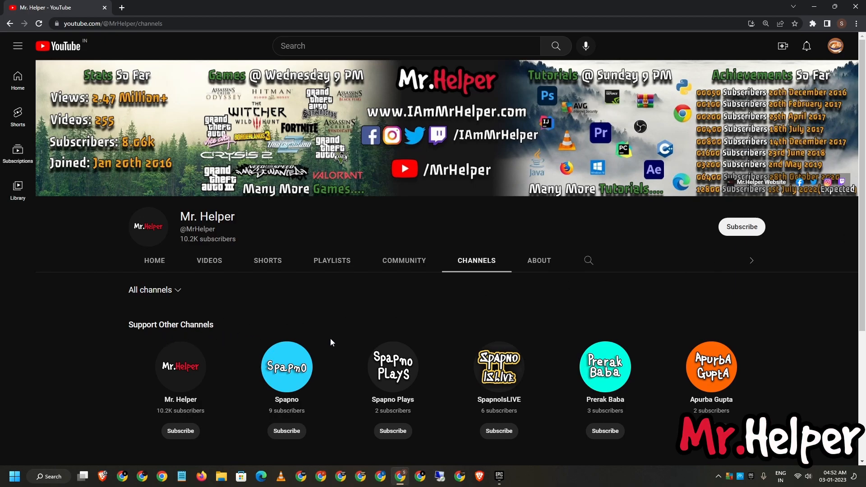
mouse_move(442, 362)
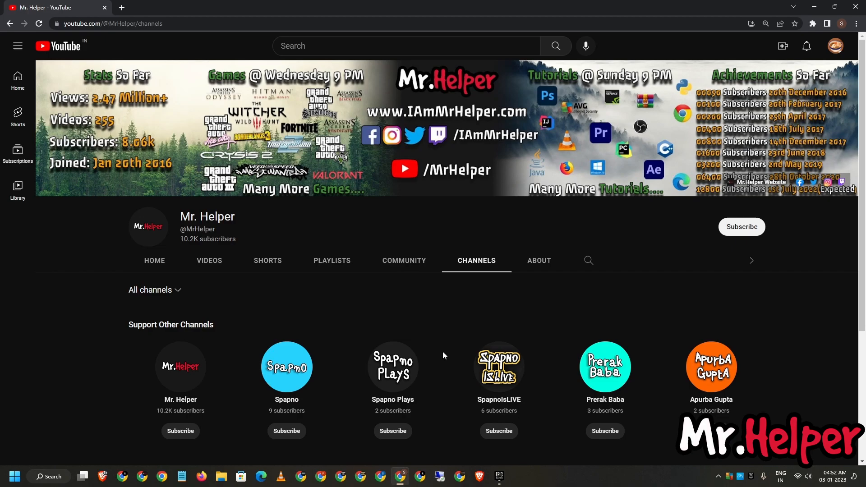
mouse_move(339, 352)
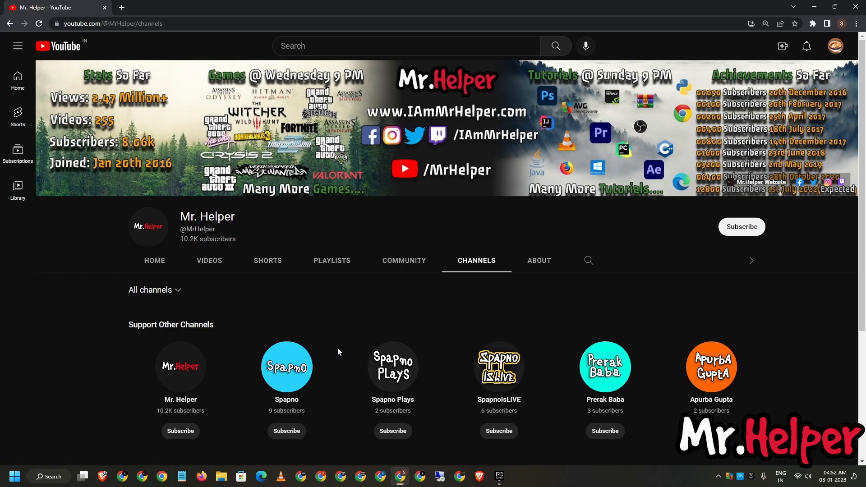